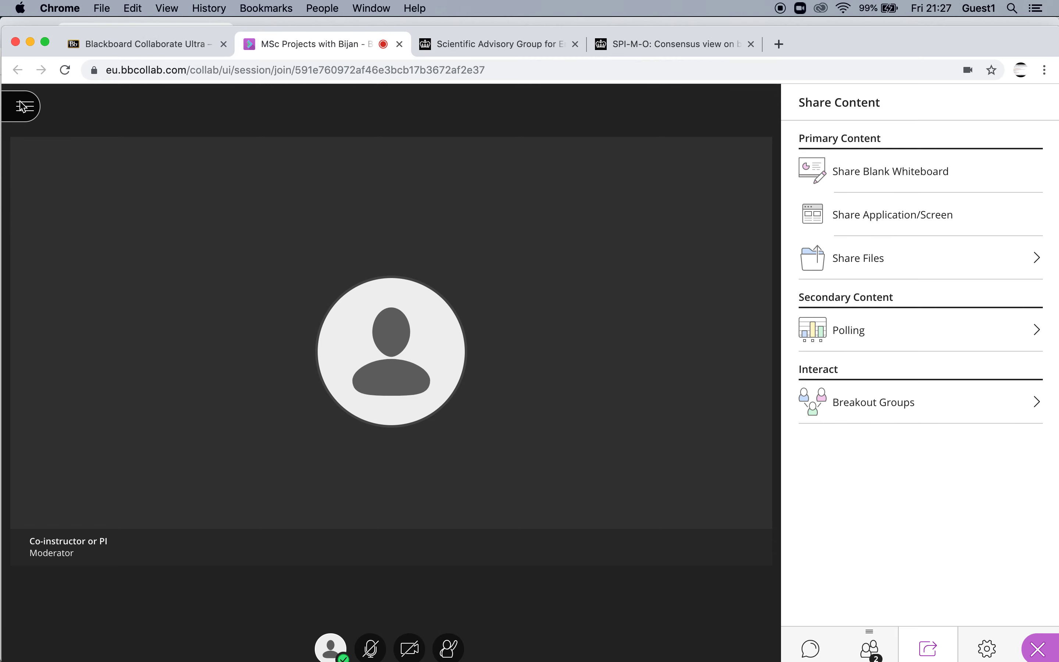
# Reveal the live session's side menu with the Start recording option.
pyautogui.click(22, 106)
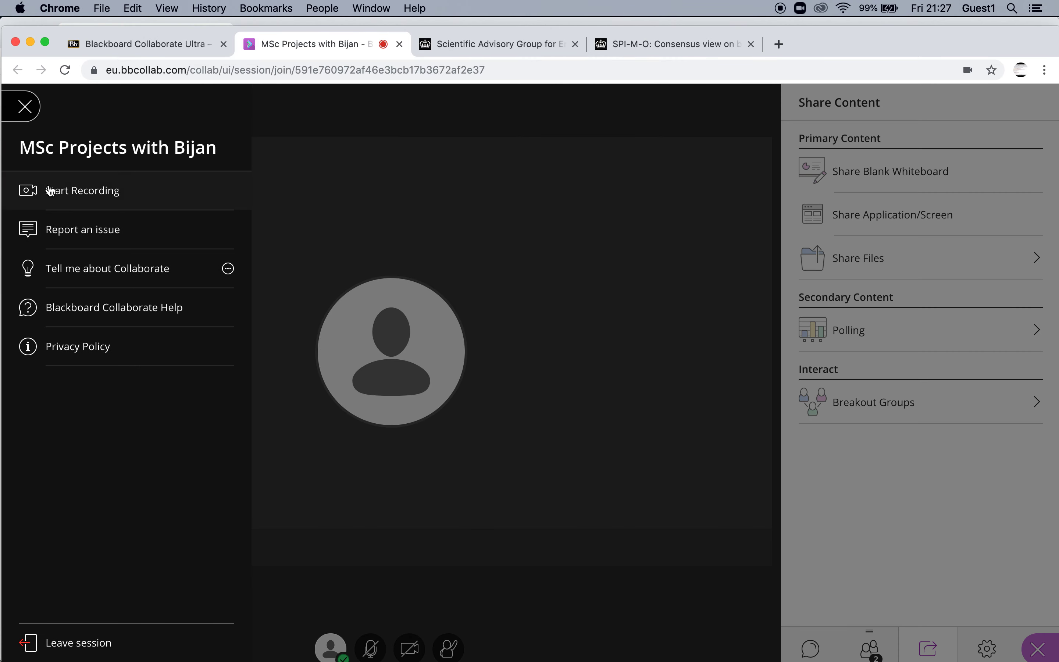
pyautogui.moveTo(82, 191)
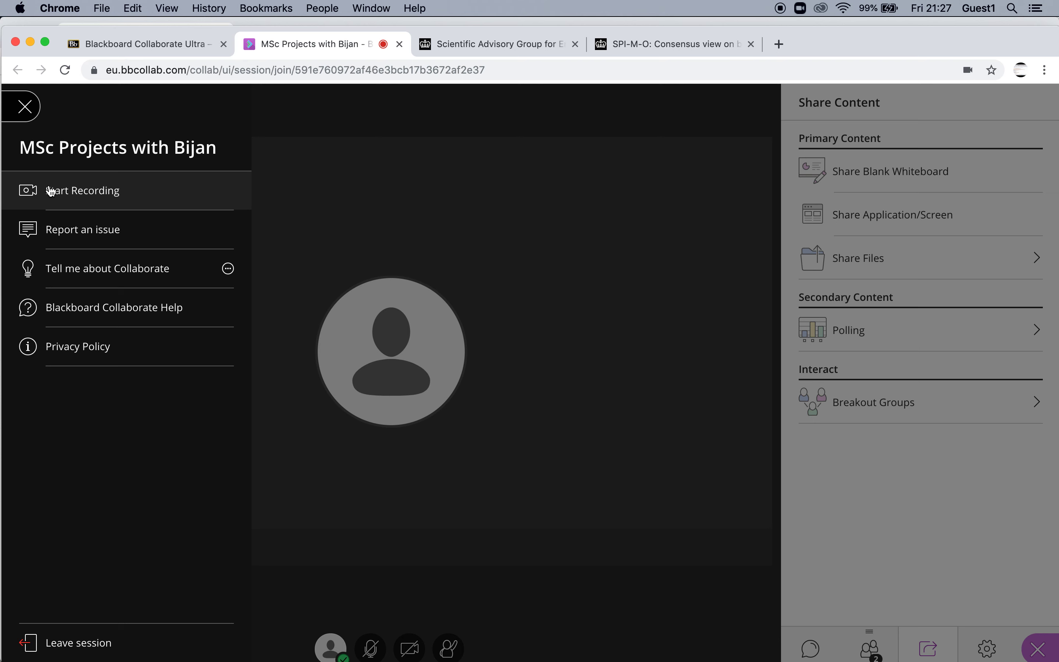
pyautogui.moveTo(57, 165)
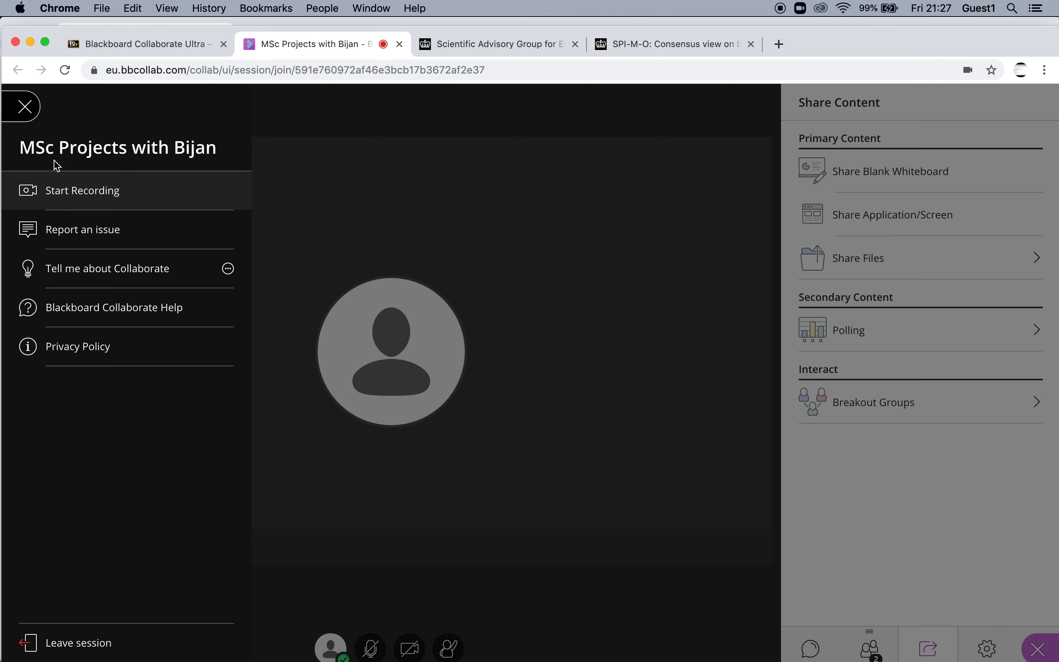
# Return to the course's sessions list and close the MSc Projects session settings panel.
pyautogui.click(21, 106)
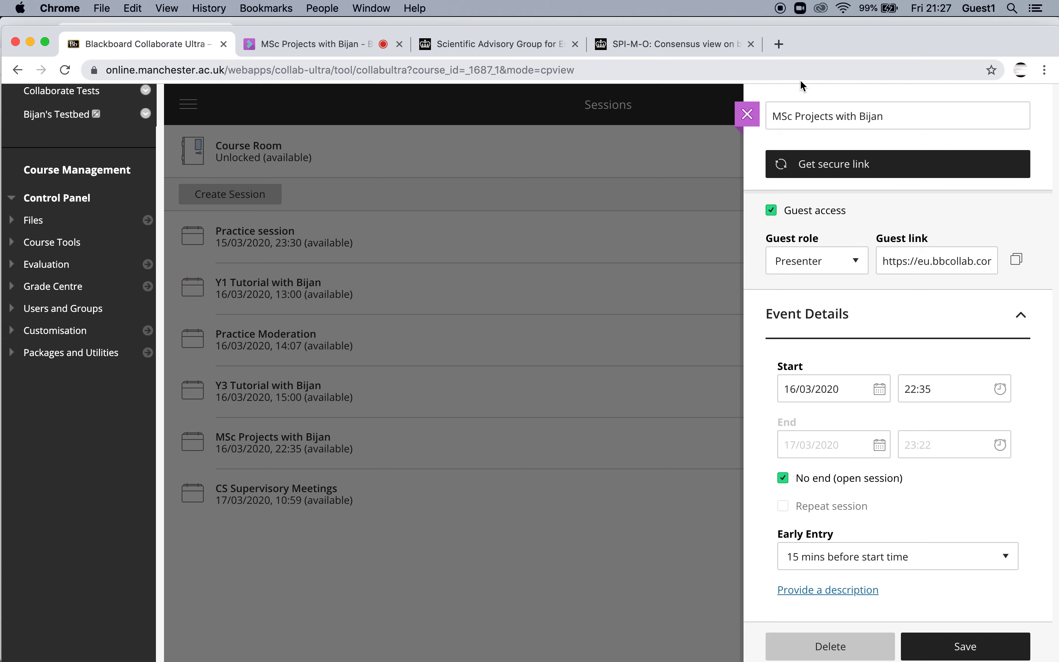
pyautogui.click(747, 113)
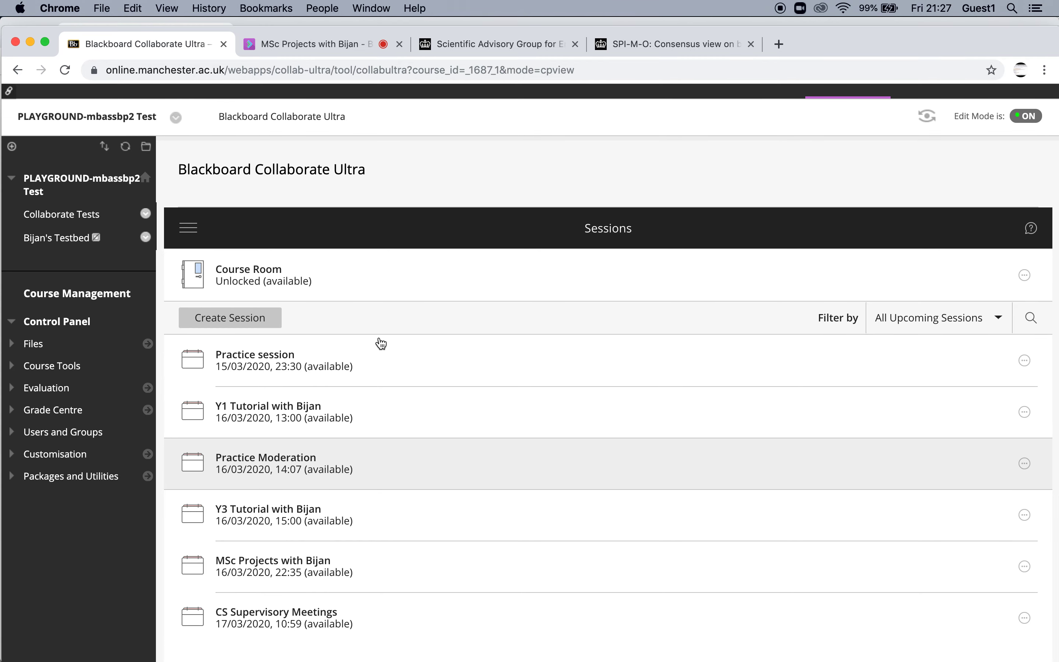
pyautogui.moveTo(263, 293)
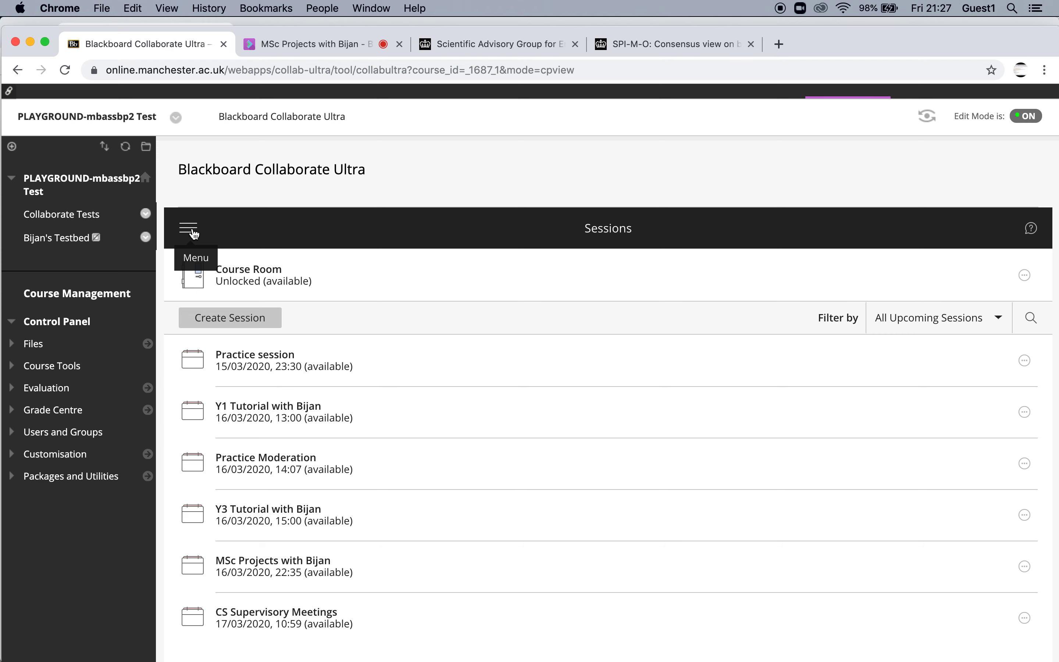
# Switch from Sessions to the course's Recordings list via the header menu.
pyautogui.click(188, 228)
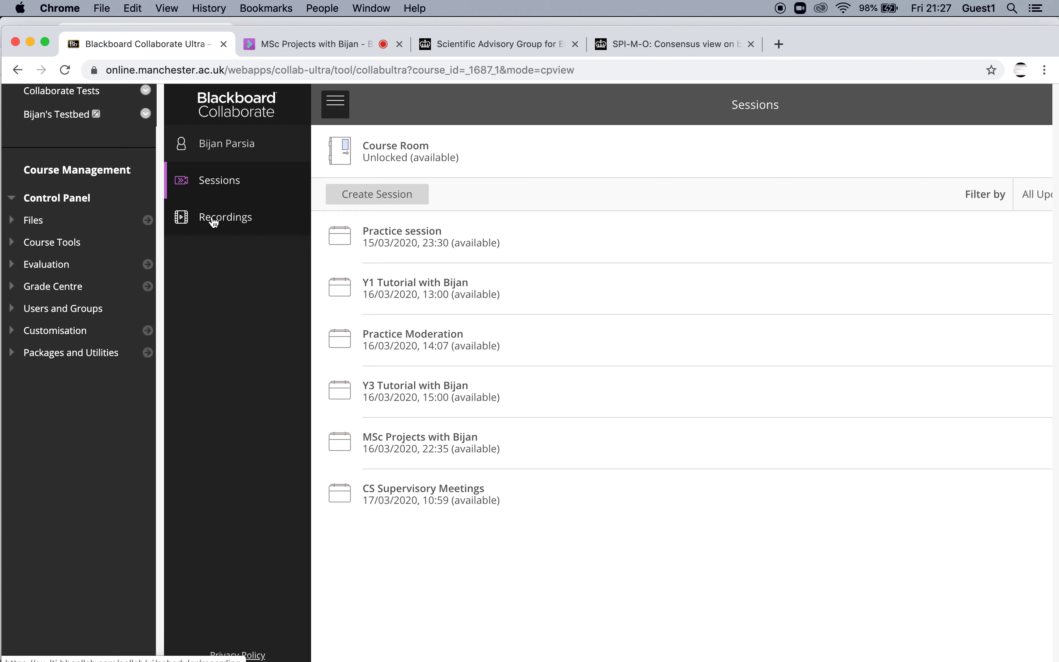
pyautogui.click(225, 217)
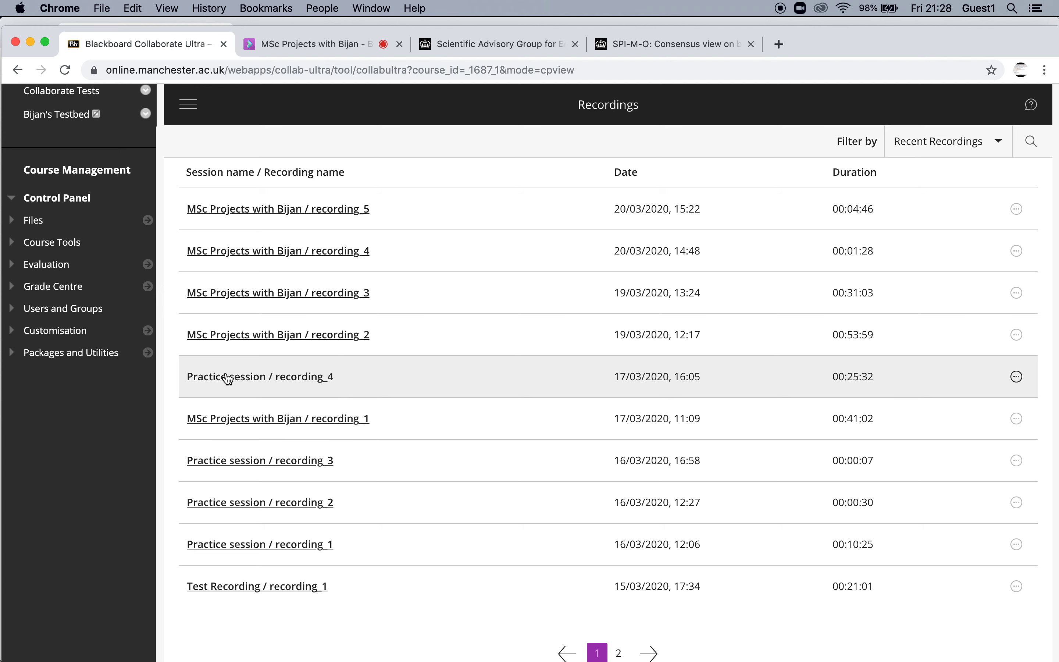
pyautogui.moveTo(218, 390)
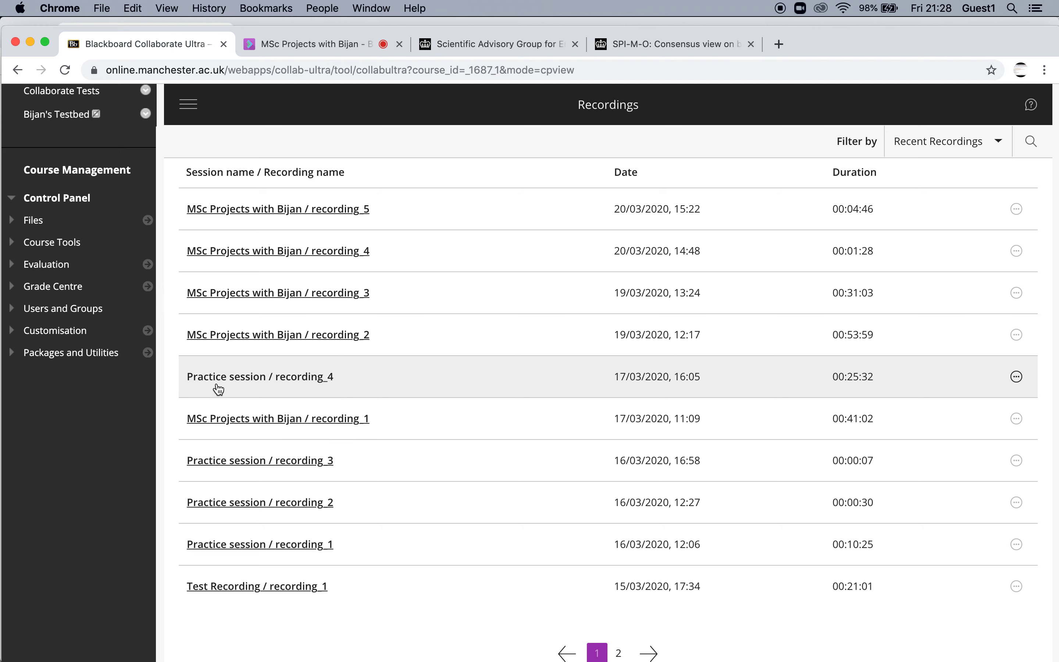
pyautogui.moveTo(355, 418)
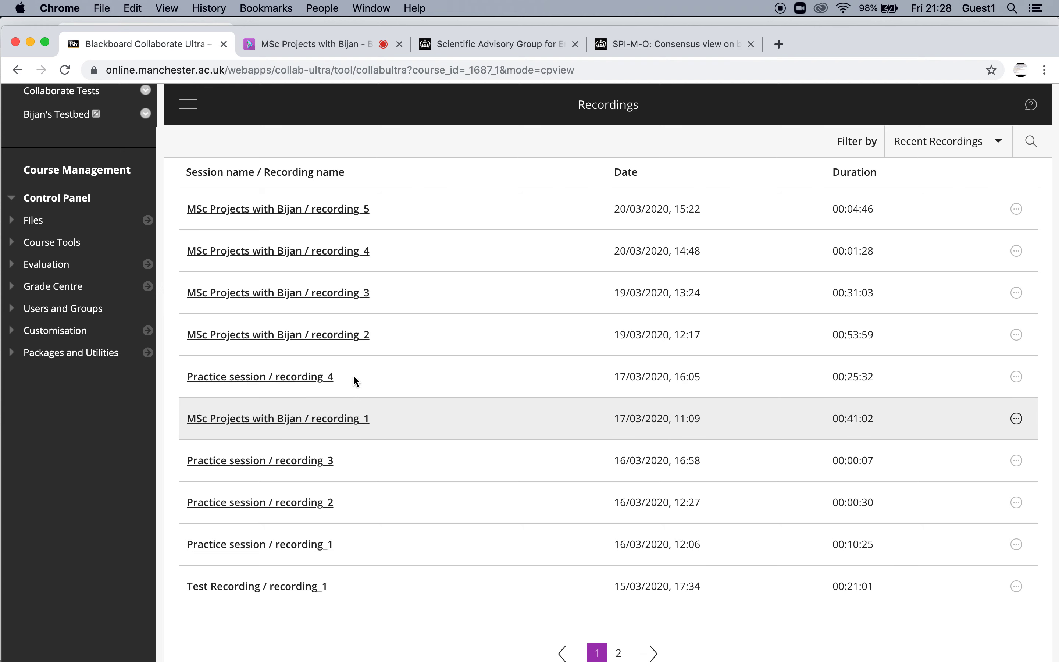
pyautogui.moveTo(1018, 209)
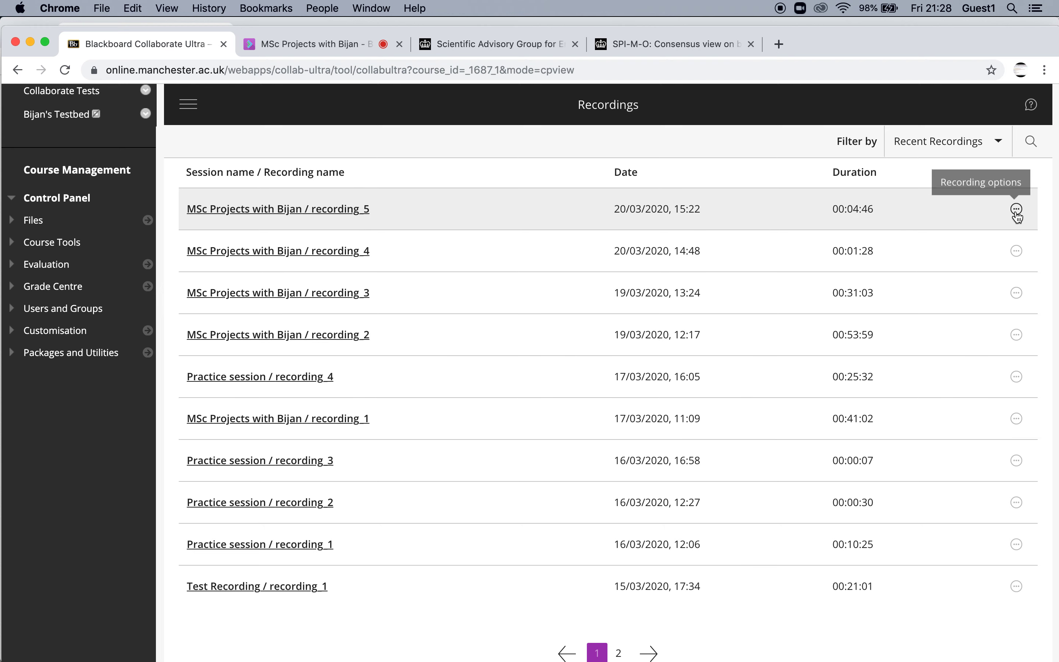
# Show the options menu for recording_5, the newest MSc Projects recording.
pyautogui.click(1016, 208)
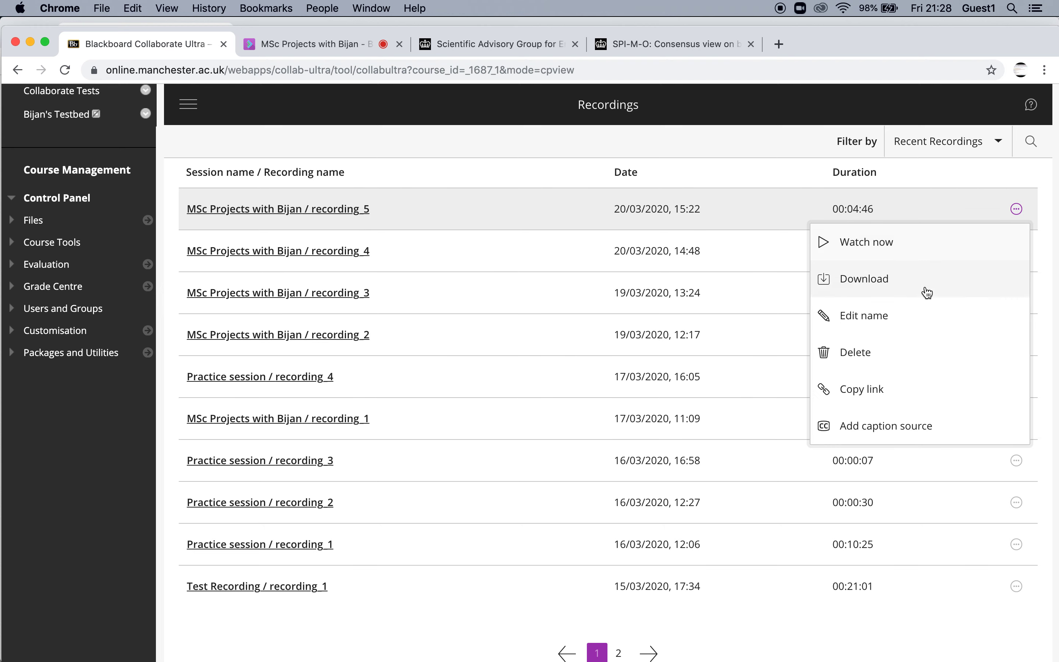
pyautogui.moveTo(864, 315)
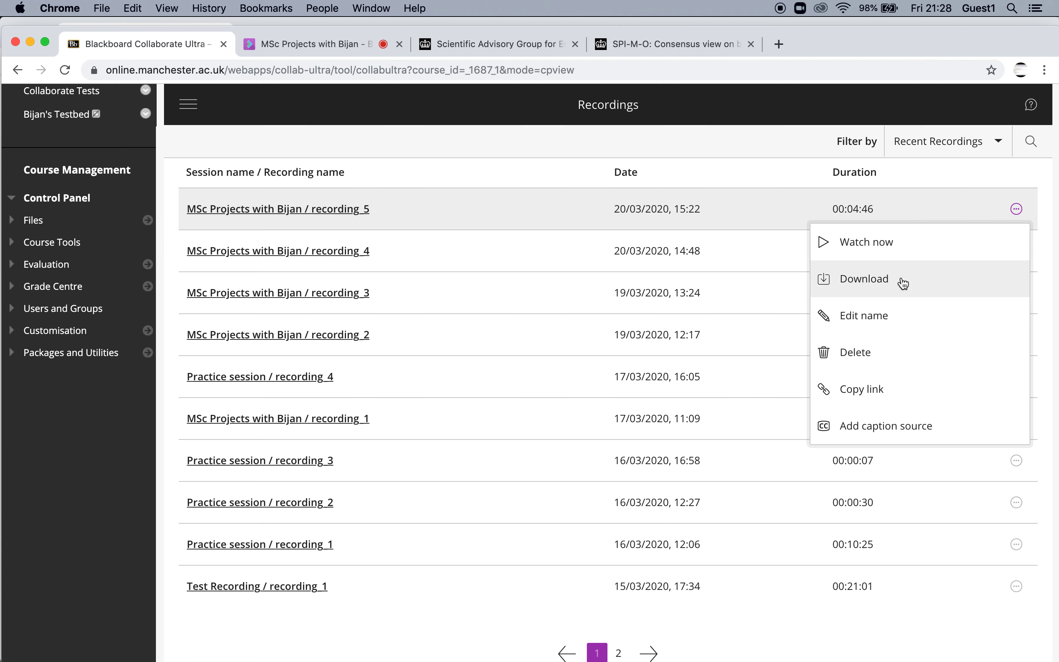
# Copy a shareable link to recording_5 using the Copy link option.
pyautogui.click(863, 388)
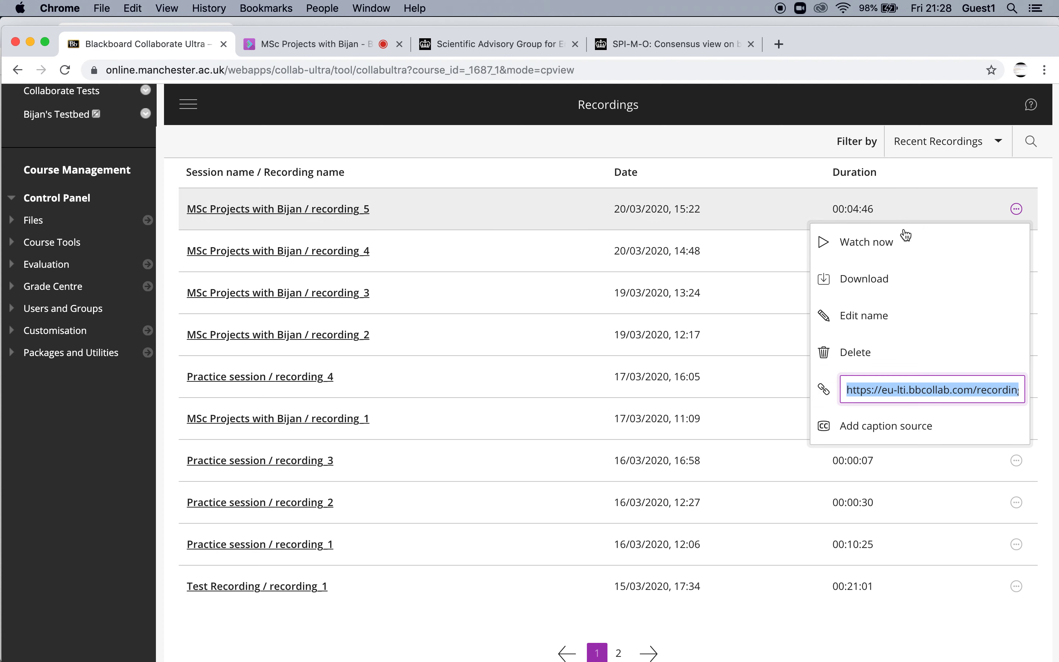
pyautogui.moveTo(867, 433)
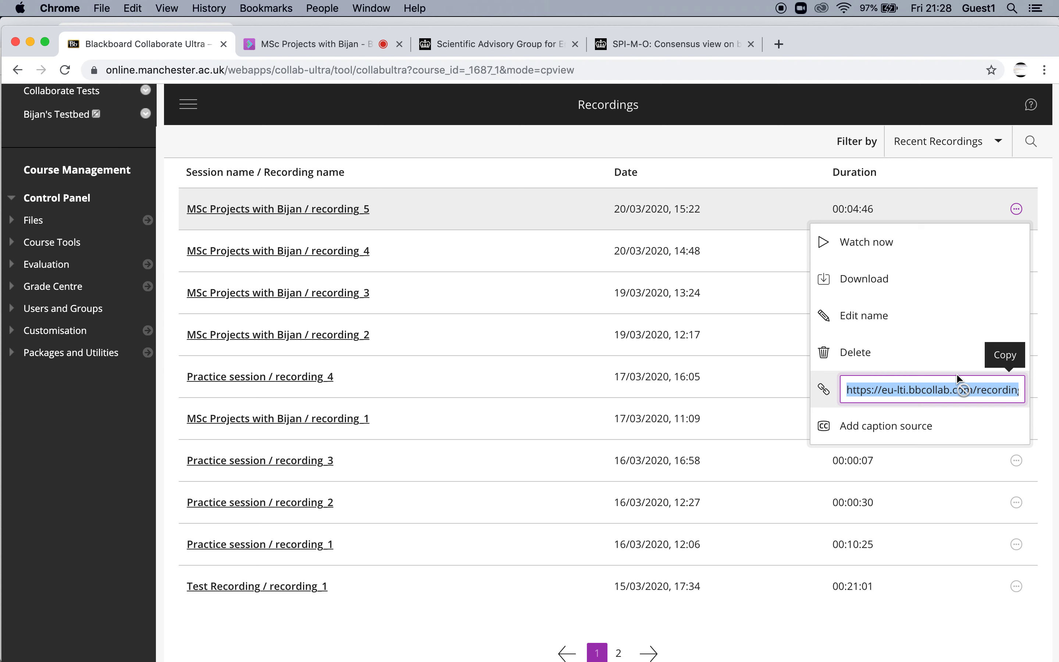
pyautogui.moveTo(916, 275)
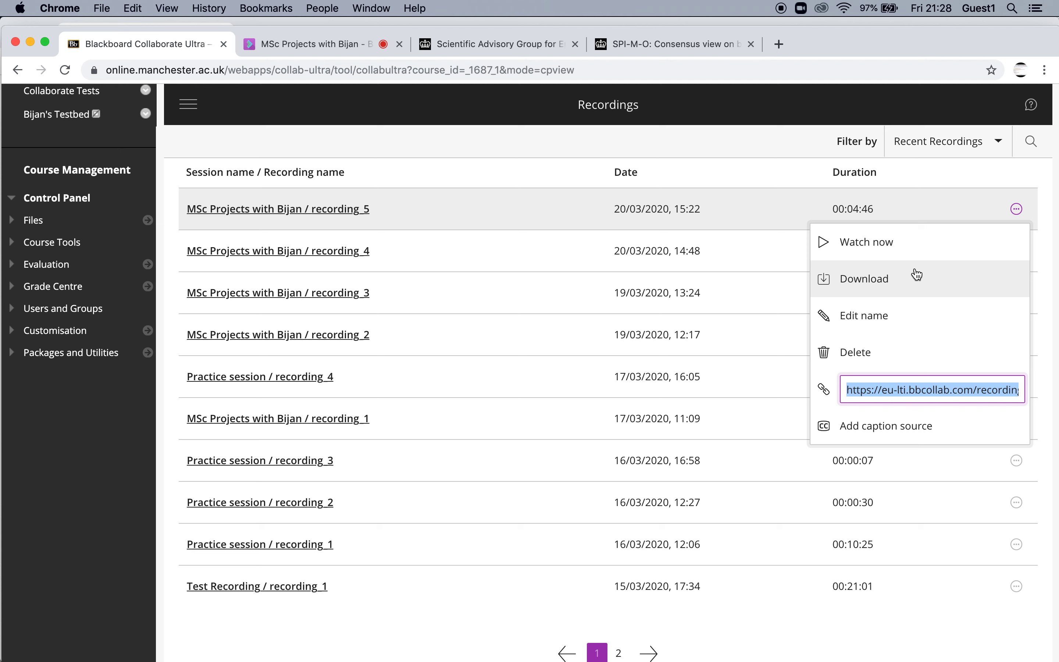